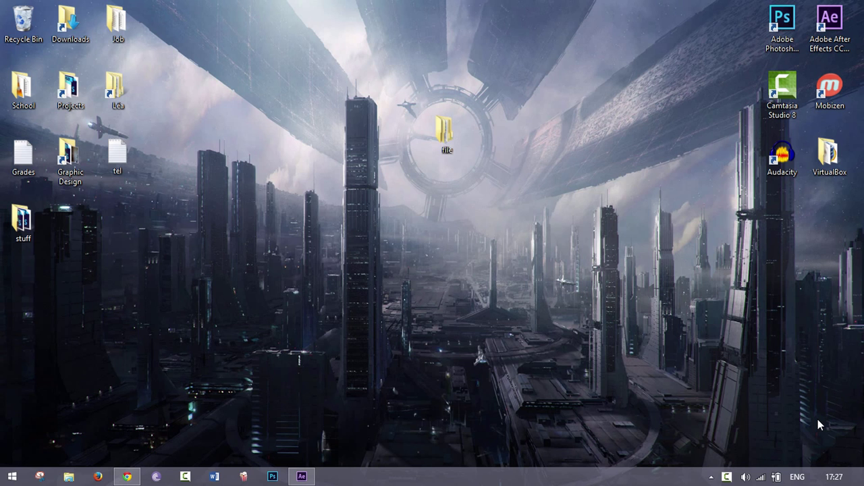
# - Try opening the desktop 'file' folder and dismiss the resulting item-not-found error
pyautogui.doubleClick(447, 132)
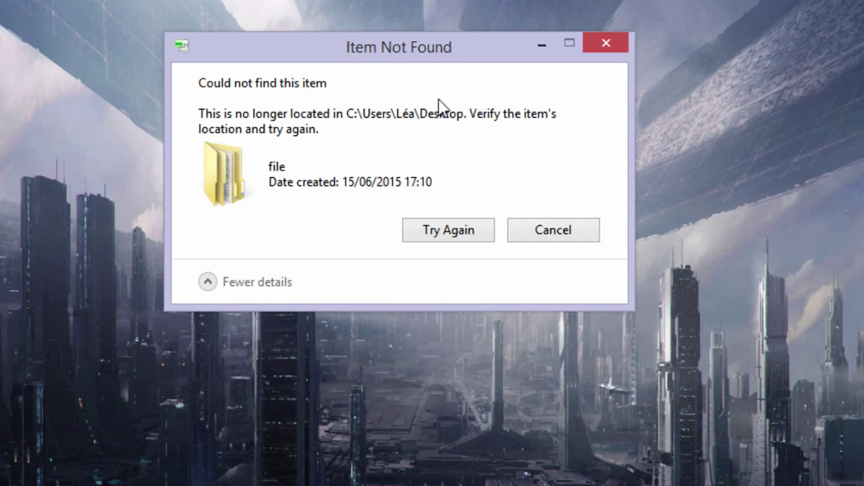
pyautogui.moveTo(399, 46); pyautogui.dragTo(405, 164)
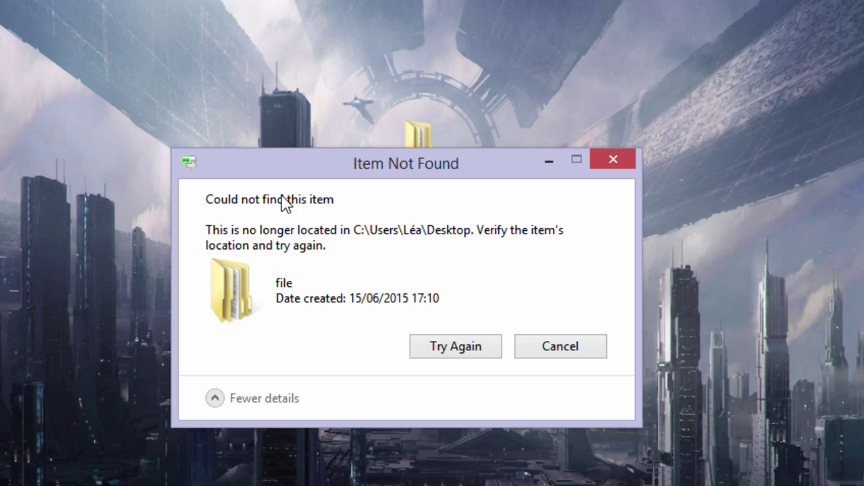
pyautogui.moveTo(240, 242)
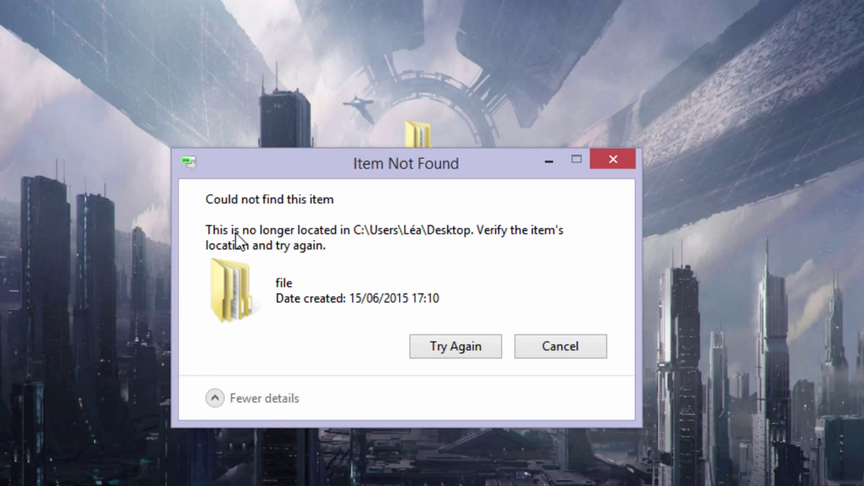
pyautogui.moveTo(493, 273)
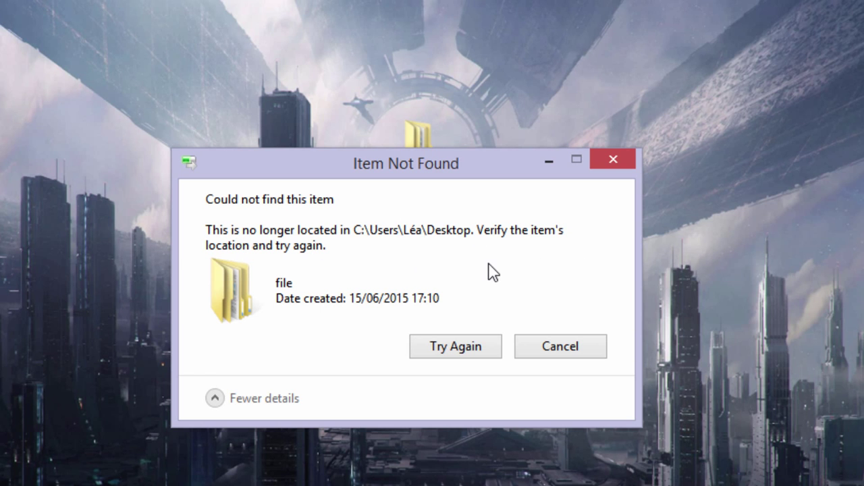
pyautogui.click(559, 346)
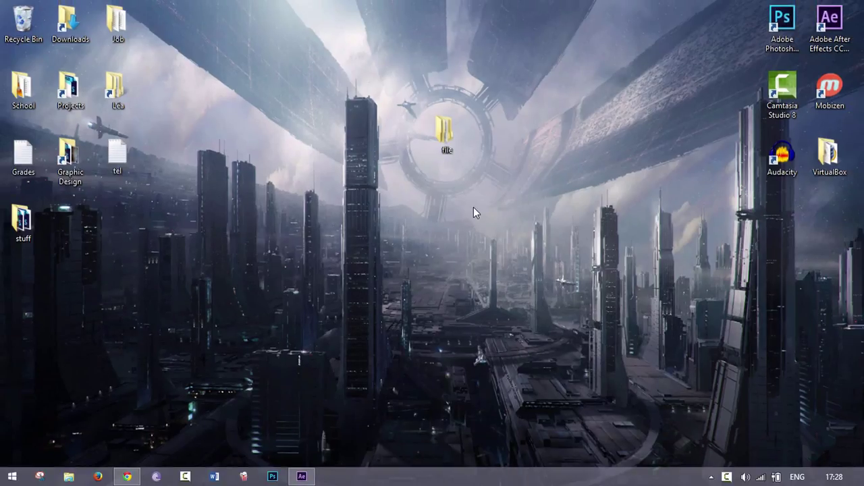
# - Launch Command Prompt via the Run box and begin a 'cd /d' command
pyautogui.press('Win+r')
pyautogui.write('cmd')
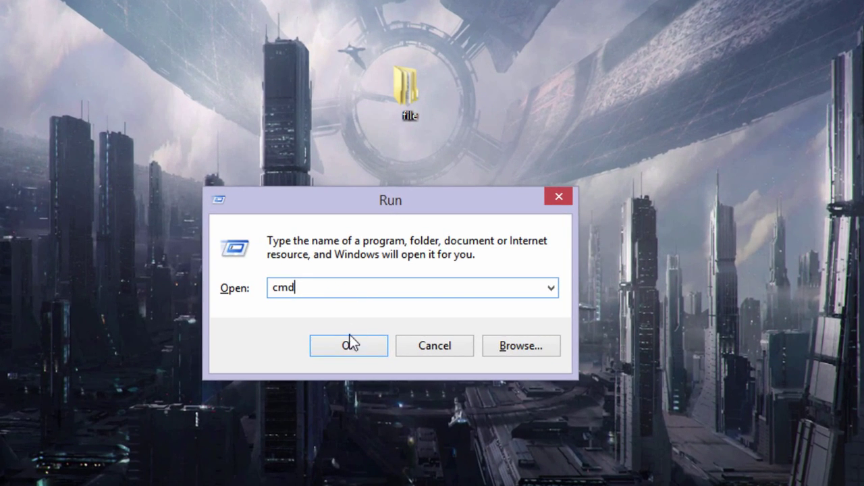
pyautogui.click(348, 346)
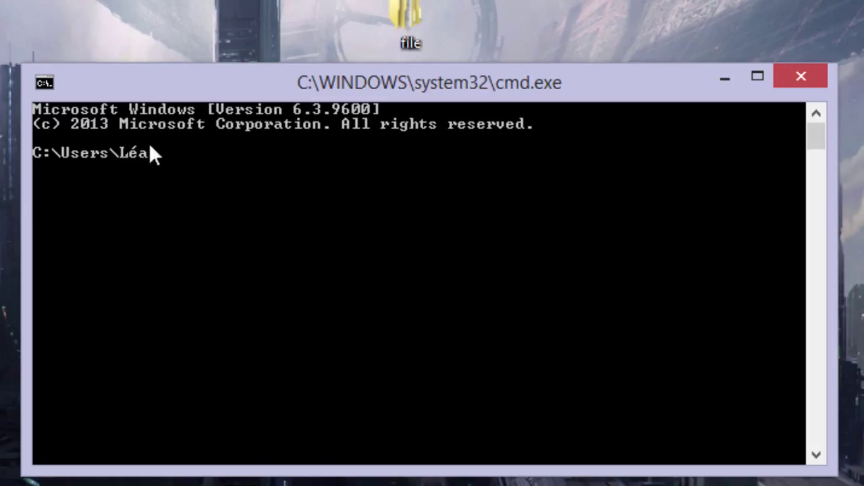
pyautogui.moveTo(195, 162)
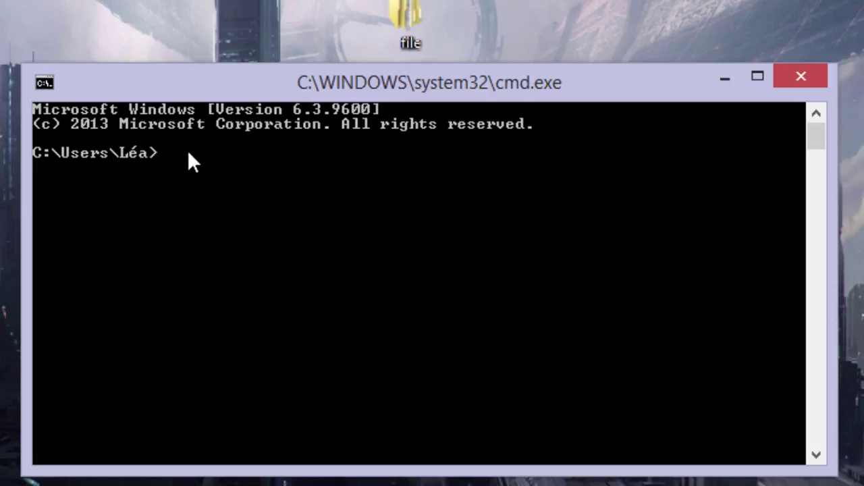
pyautogui.moveTo(249, 182)
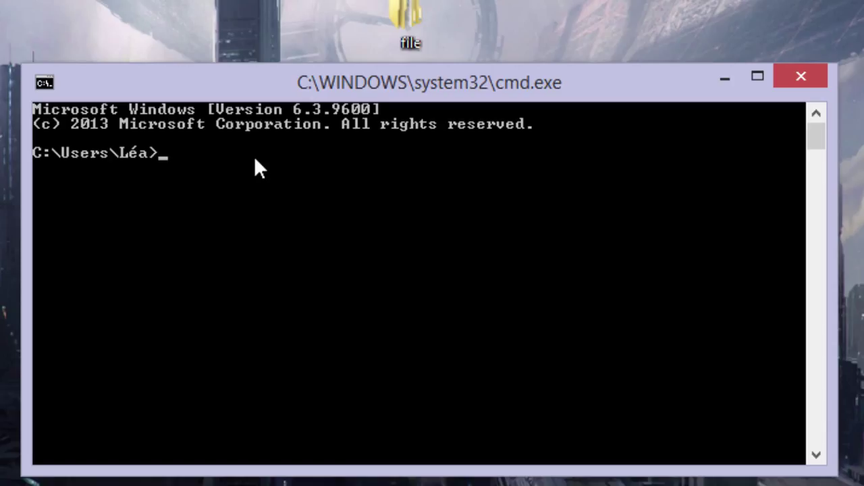
pyautogui.moveTo(336, 173)
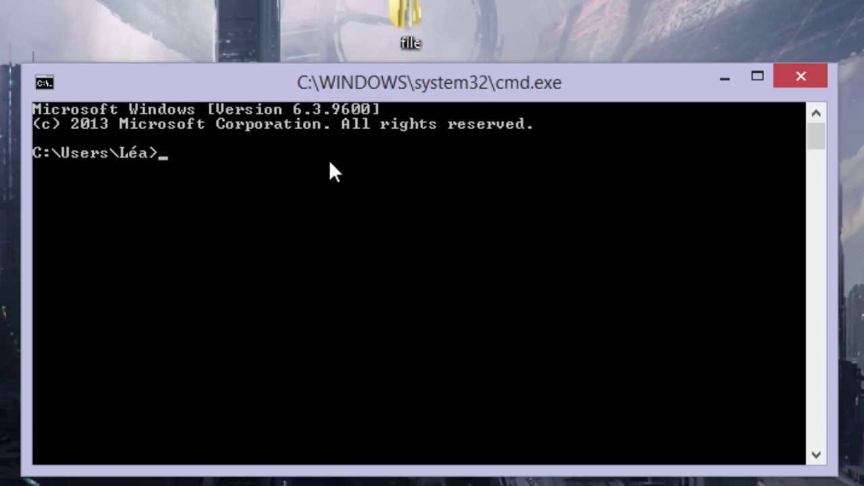
pyautogui.write('cd')
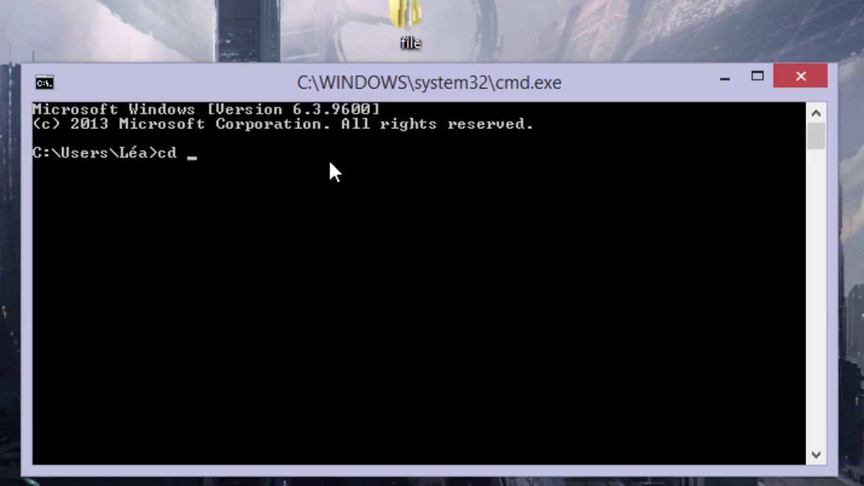
pyautogui.write('/')
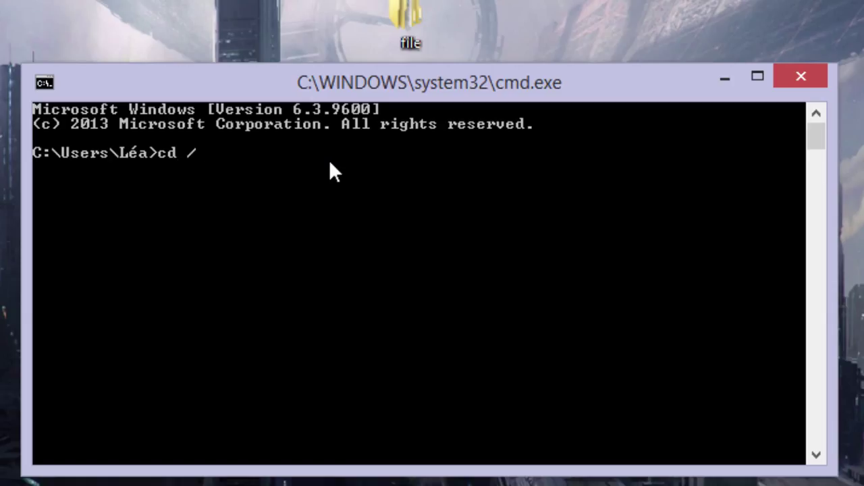
pyautogui.write('d')
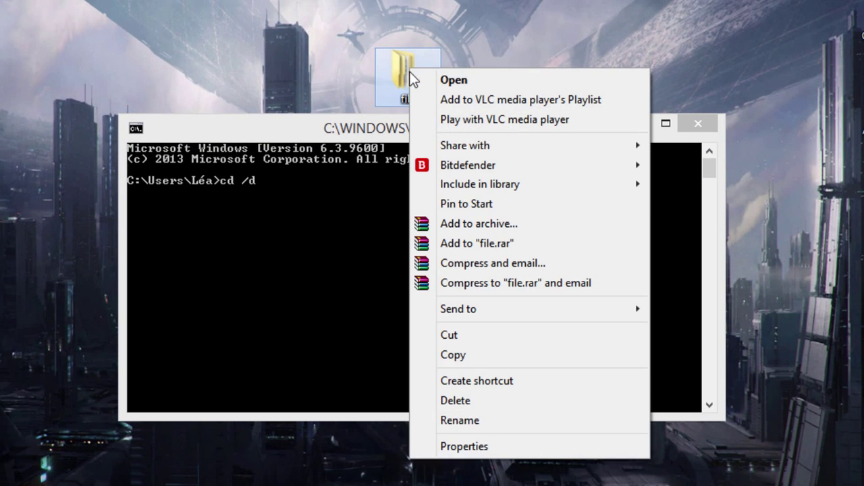
# - Grab the folder's Desktop location path from its Properties, then close them
pyautogui.click(464, 445)
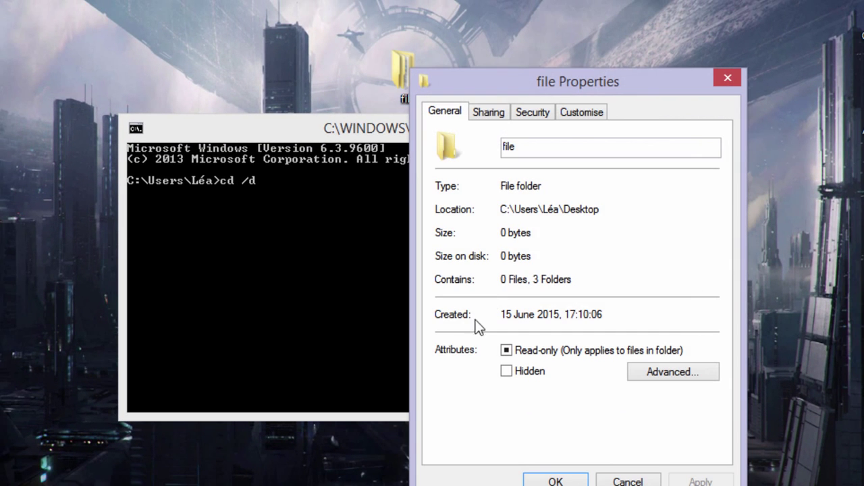
pyautogui.doubleClick(548, 210)
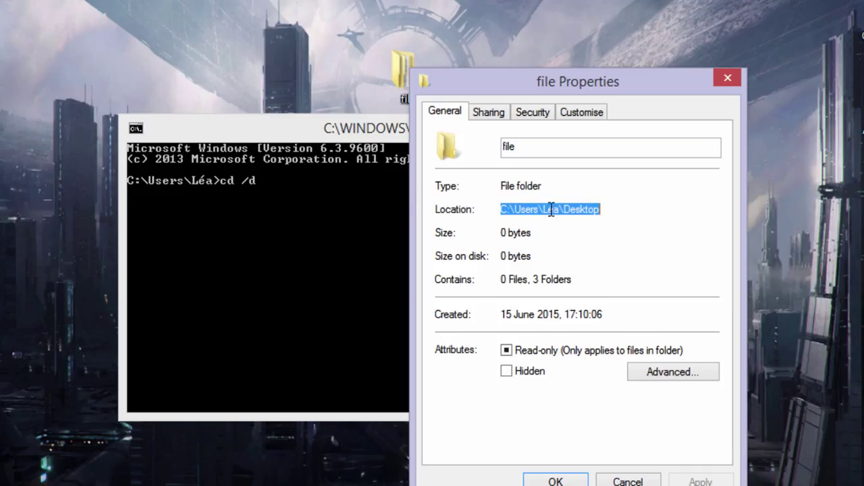
pyautogui.moveTo(614, 212)
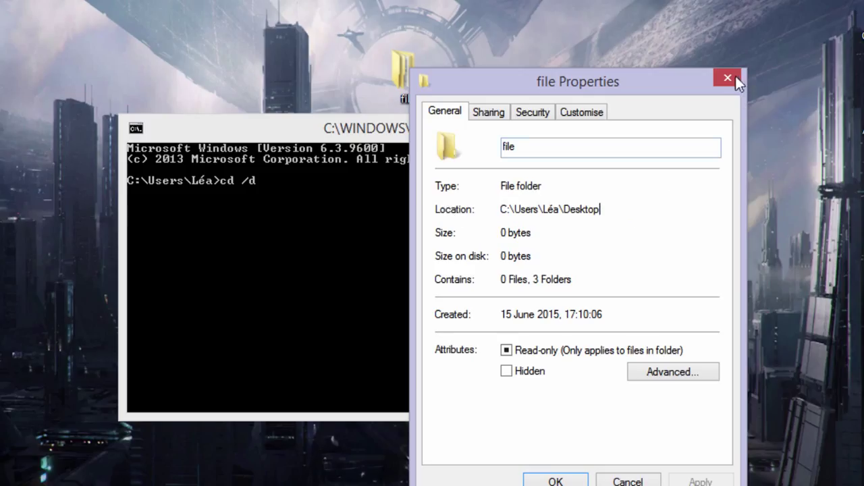
pyautogui.click(727, 77)
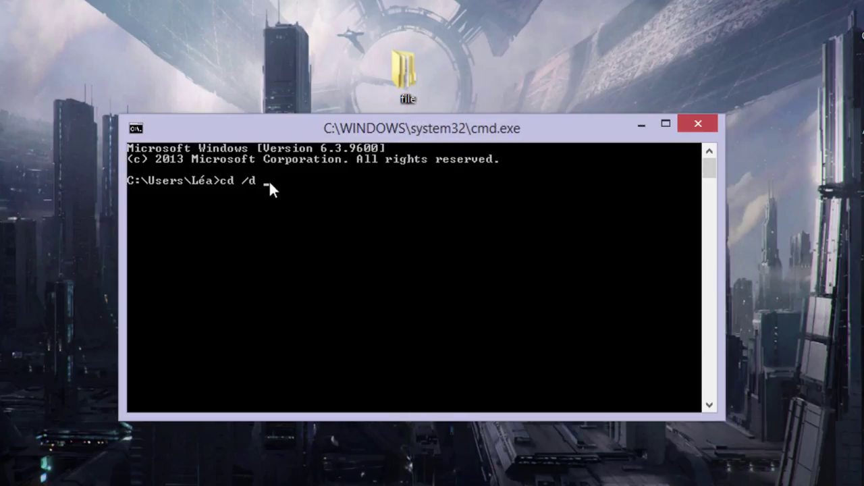
# - Change the working directory to C:\Users\Léa\Desktop
pyautogui.write('C:\\Users\\Léa\\Desktop')
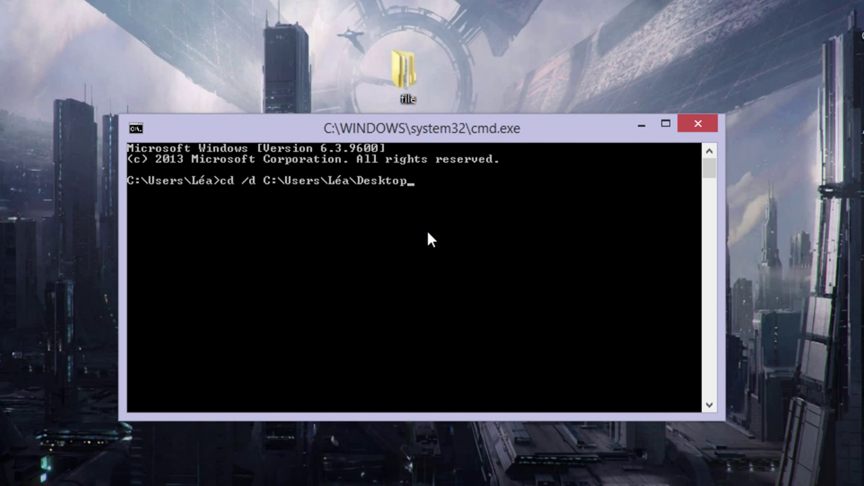
pyautogui.press('Return')
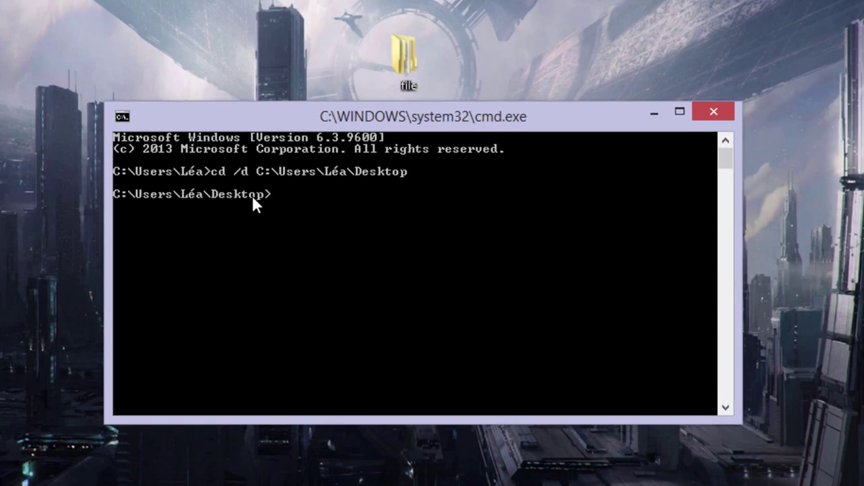
# - List the Desktop contents with short 8.3 names using 'dir /x'
pyautogui.write('d')
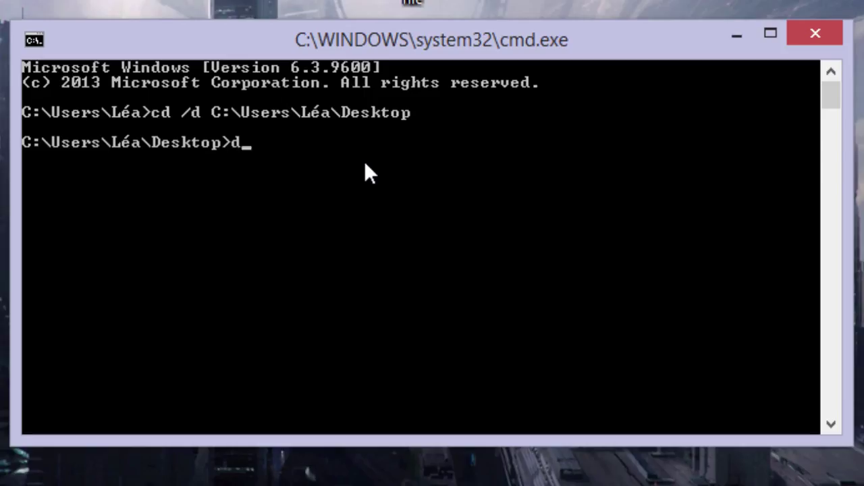
pyautogui.write('ir')
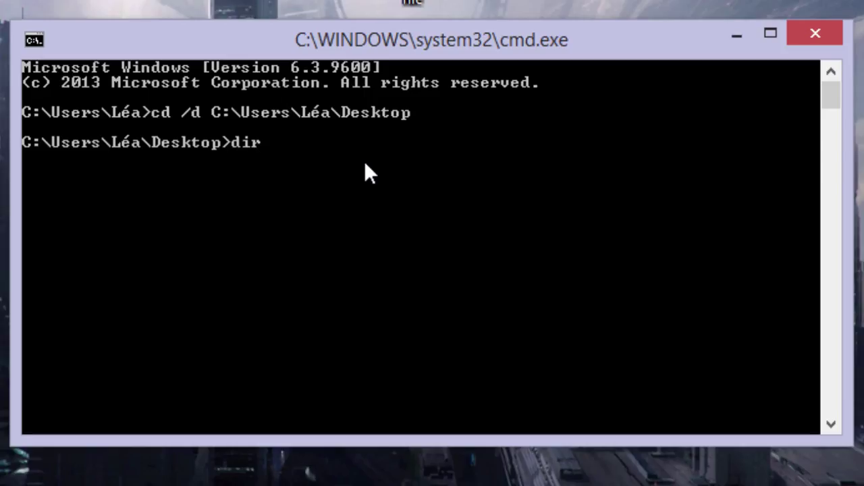
pyautogui.write('/')
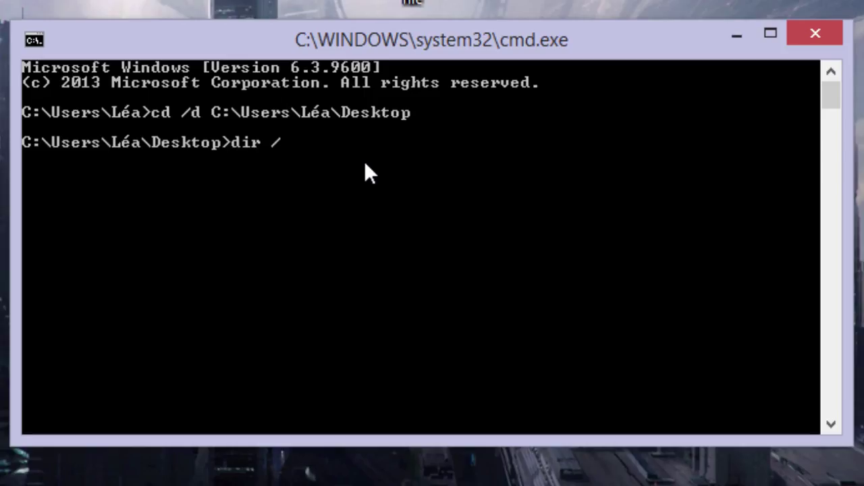
pyautogui.write('x')
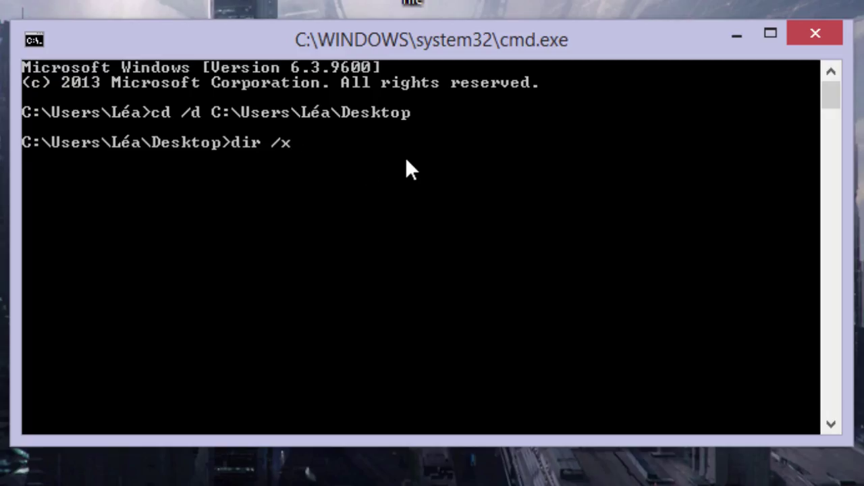
pyautogui.press('Return')
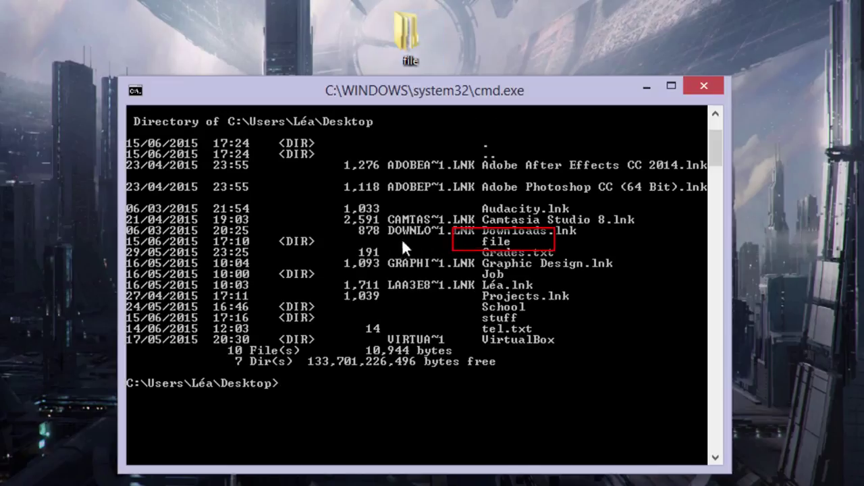
pyautogui.moveTo(452, 253)
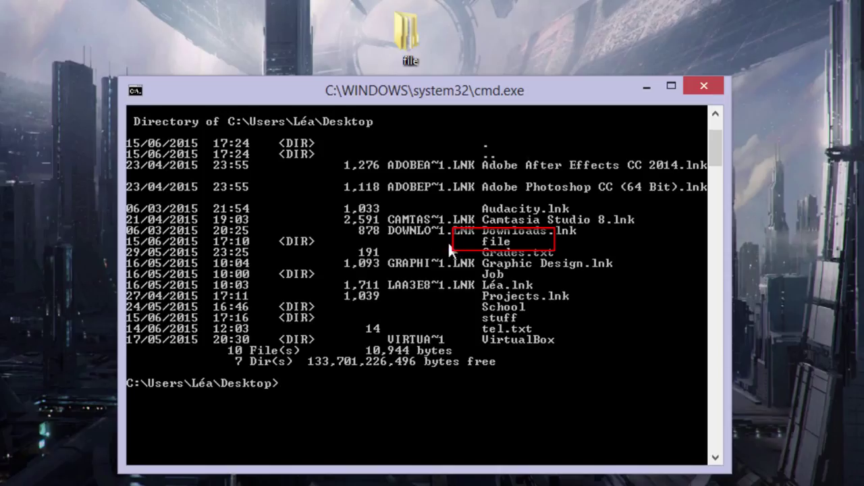
pyautogui.moveTo(412, 38)
pyautogui.write('dir /x')
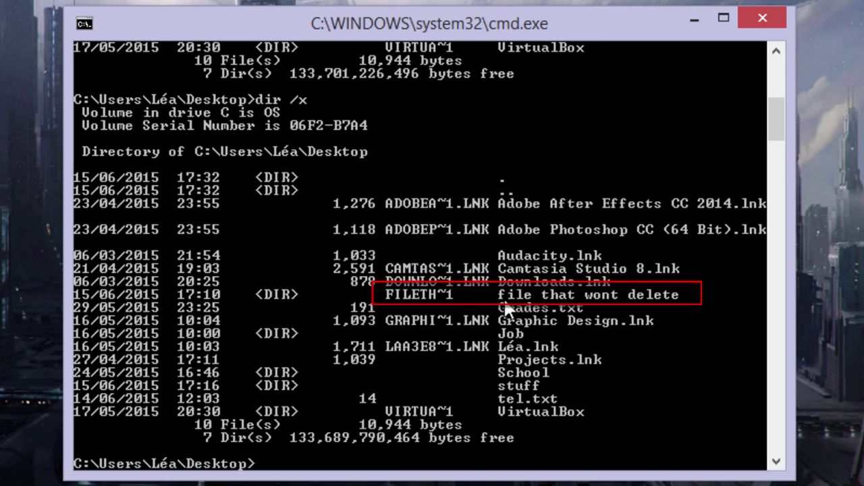
pyautogui.moveTo(680, 307)
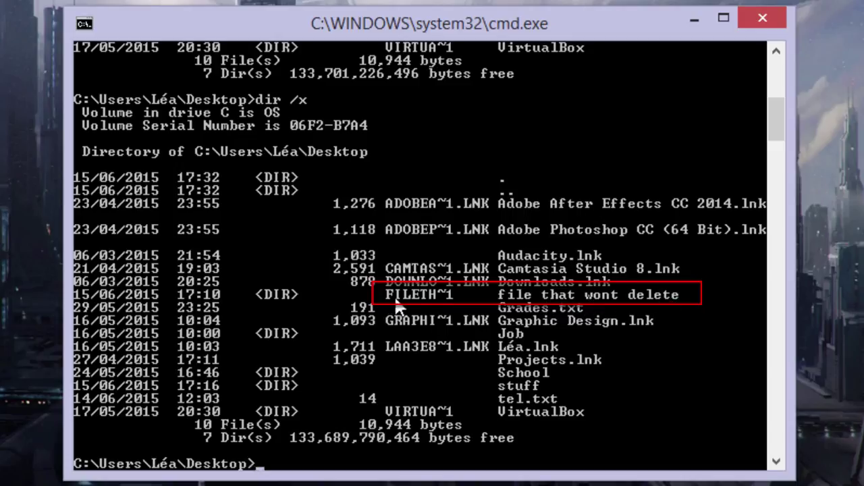
pyautogui.moveTo(439, 309)
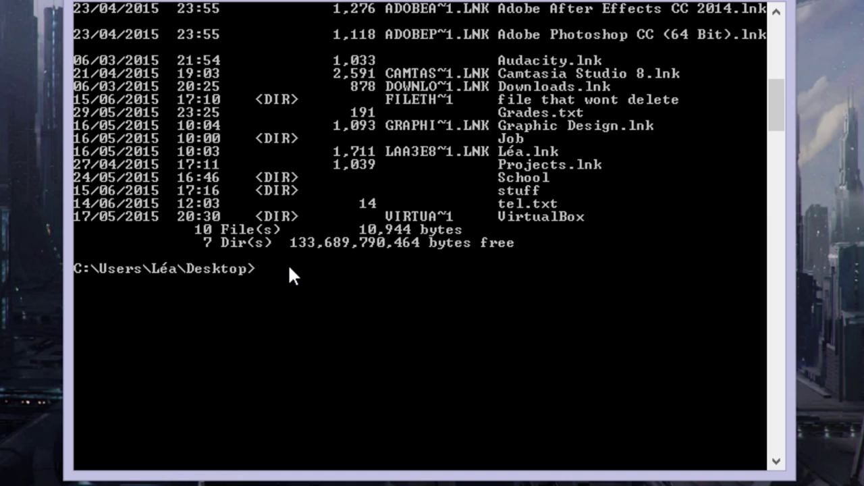
# - Begin a quiet recursive removal command 'rmdir /q /s' at the Desktop prompt
pyautogui.write('rm')
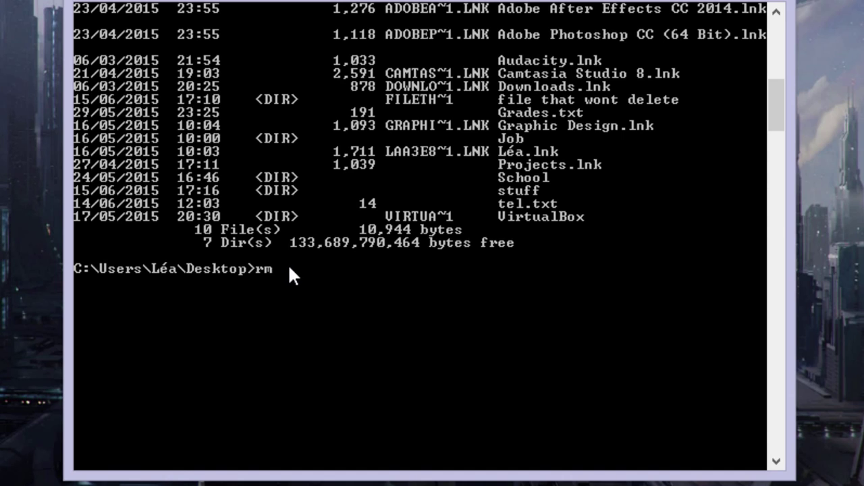
pyautogui.write('dir')
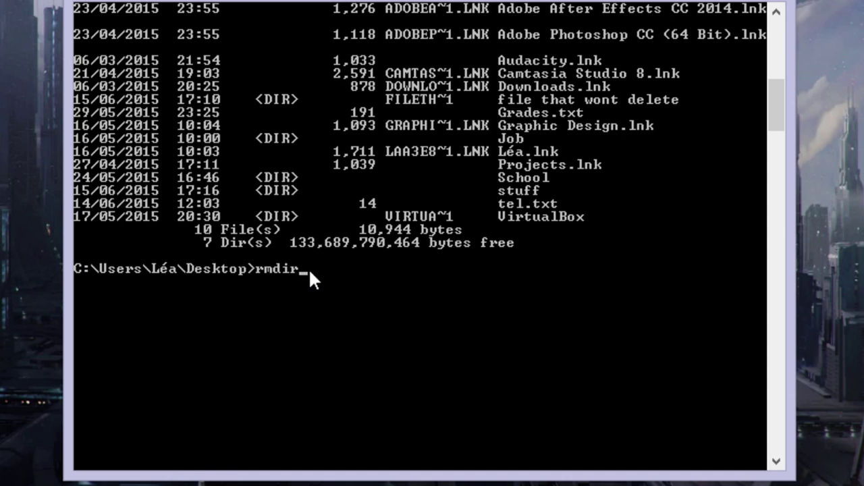
pyautogui.moveTo(367, 286)
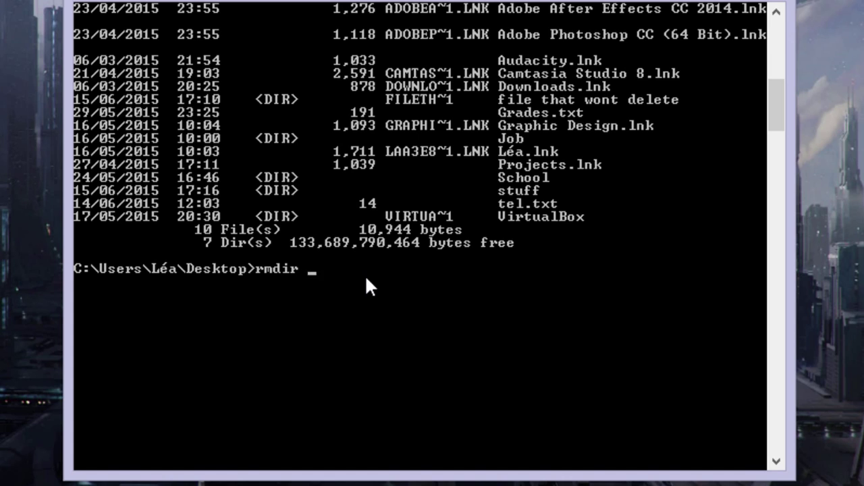
pyautogui.write('/q /')
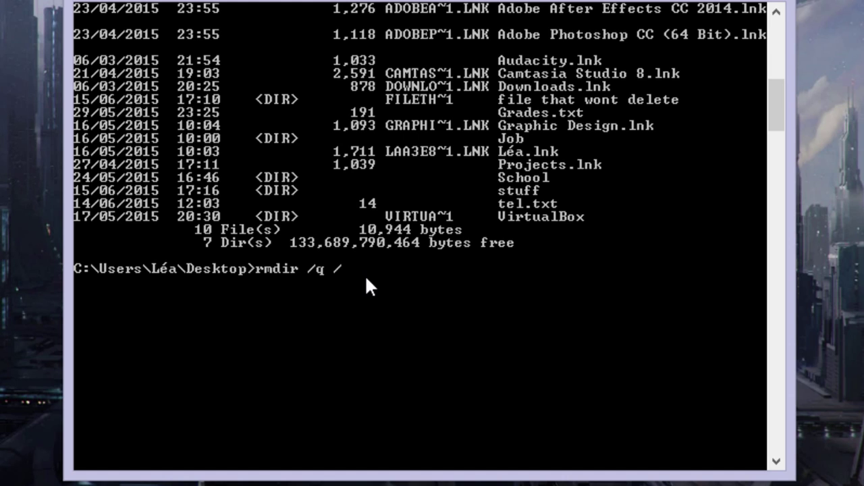
pyautogui.write('s')
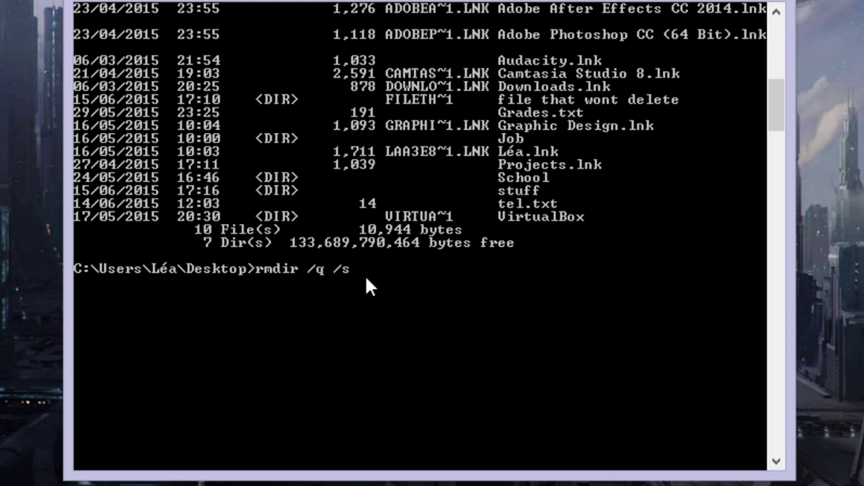
pyautogui.moveTo(646, 328)
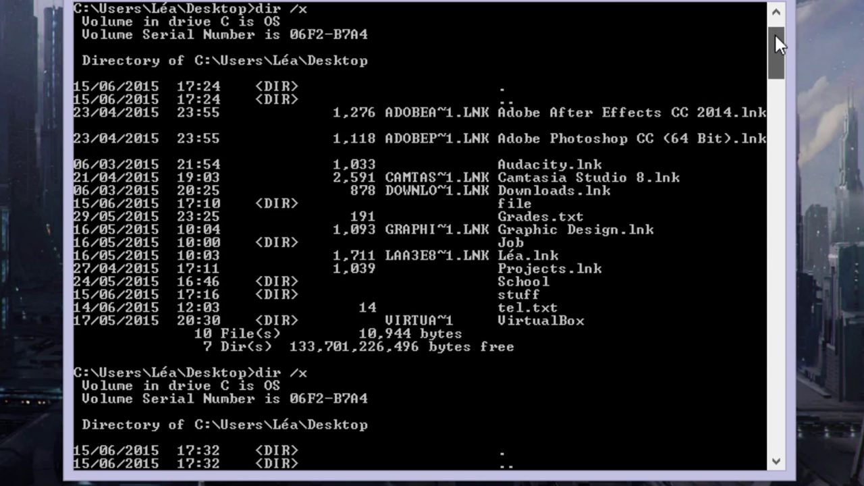
pyautogui.moveTo(508, 218)
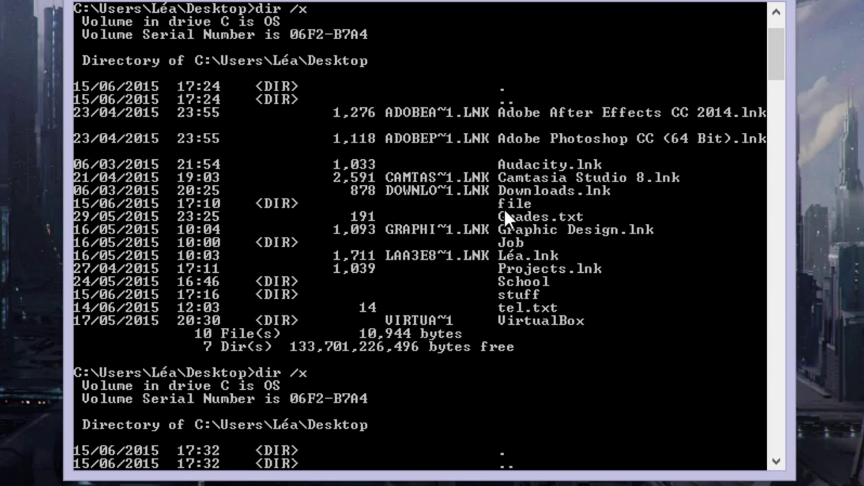
pyautogui.moveTo(533, 221)
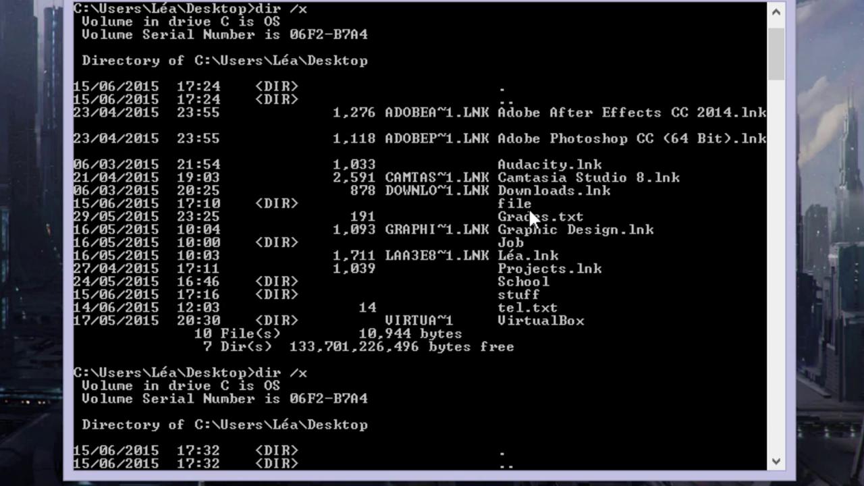
pyautogui.moveTo(527, 219)
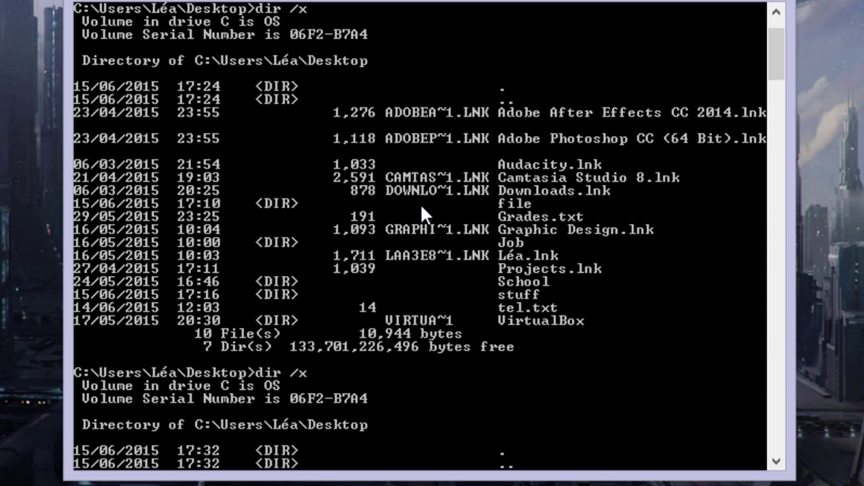
pyautogui.moveTo(502, 218)
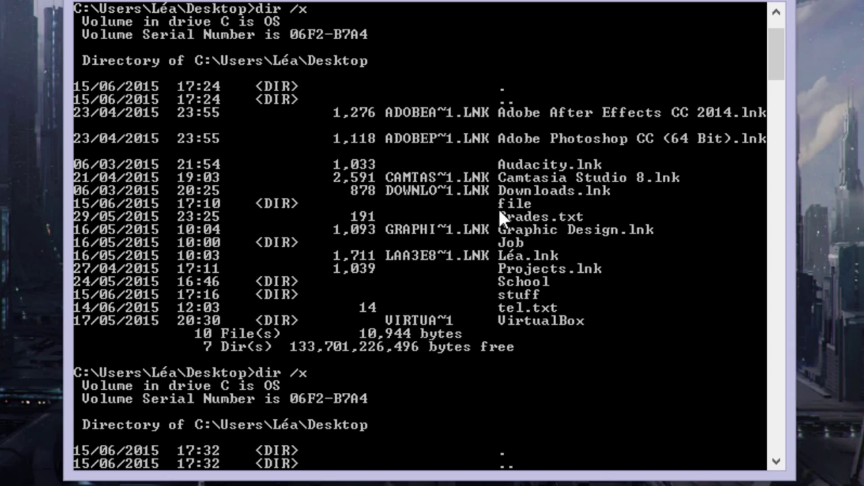
pyautogui.moveTo(425, 209)
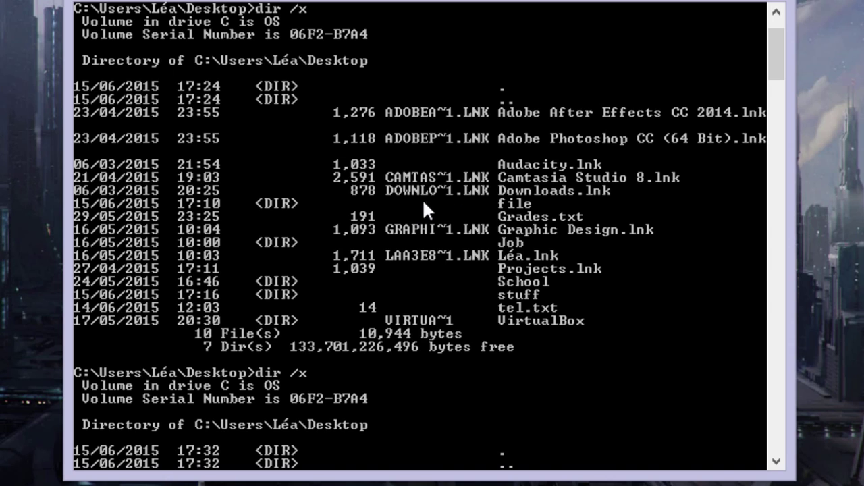
pyautogui.moveTo(419, 205)
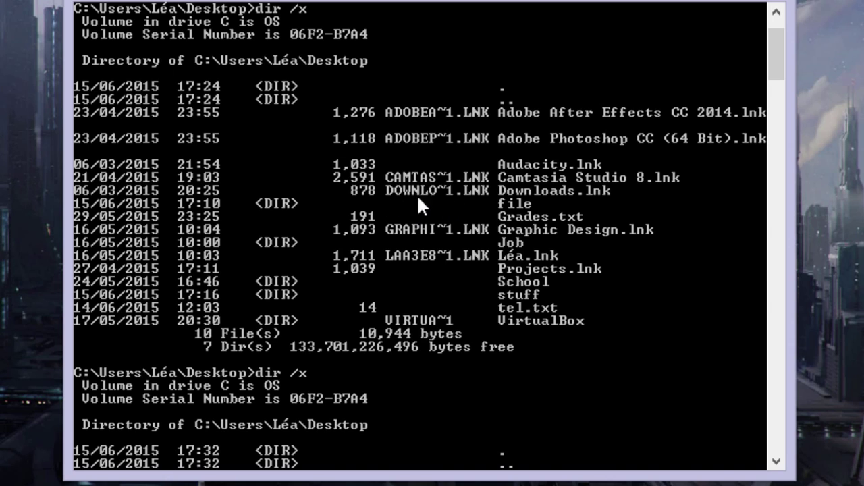
pyautogui.moveTo(525, 215)
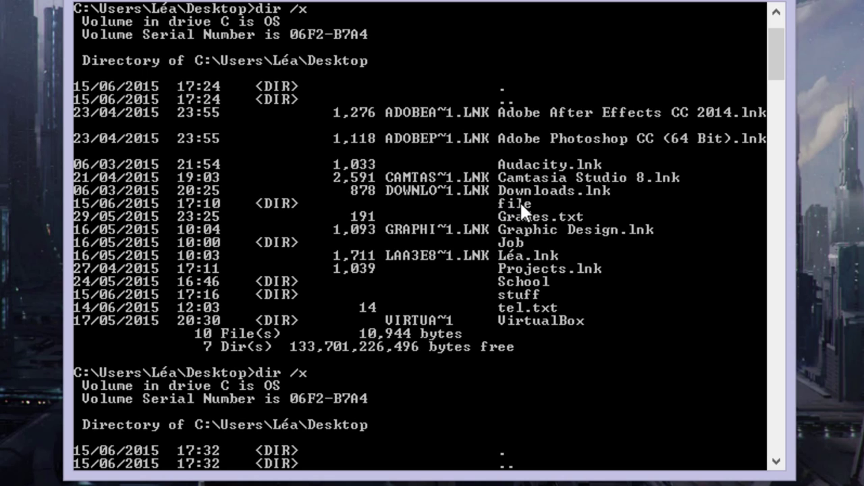
pyautogui.moveTo(751, 84)
pyautogui.write('rmdir /q /s')
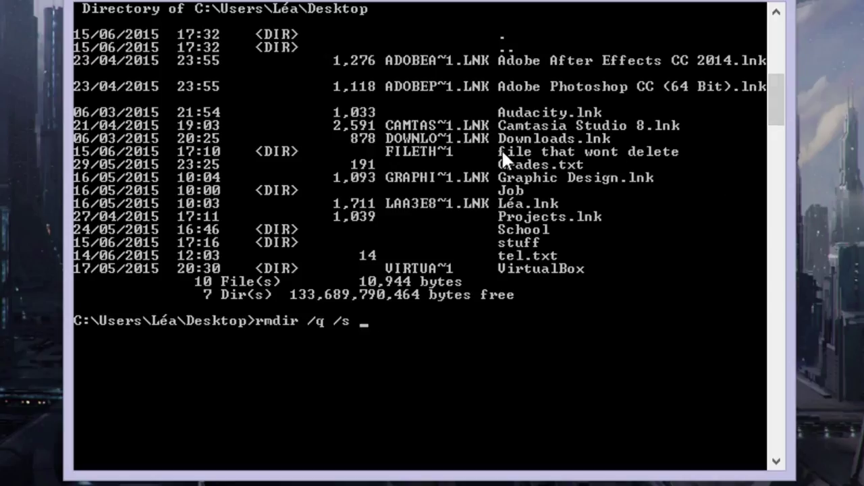
pyautogui.moveTo(665, 163)
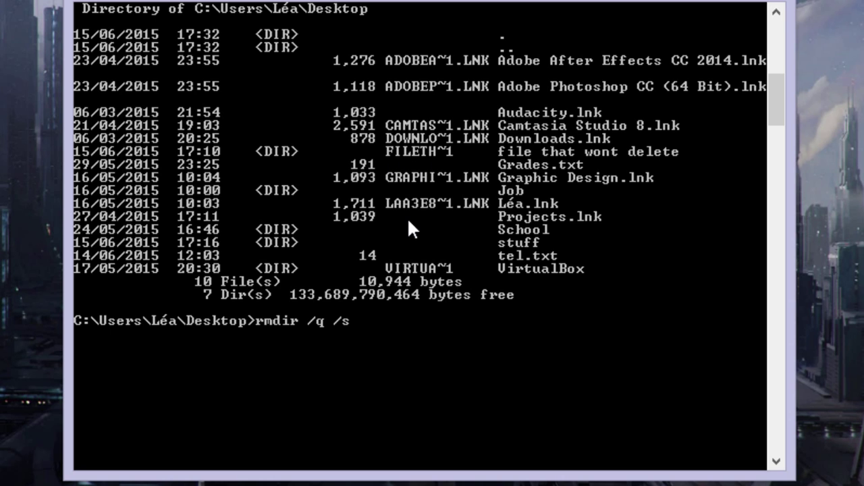
# - Run 'rmdir /q /s FILETH~1' to delete the stubborn folder and its contents
pyautogui.write('FILETH~1')
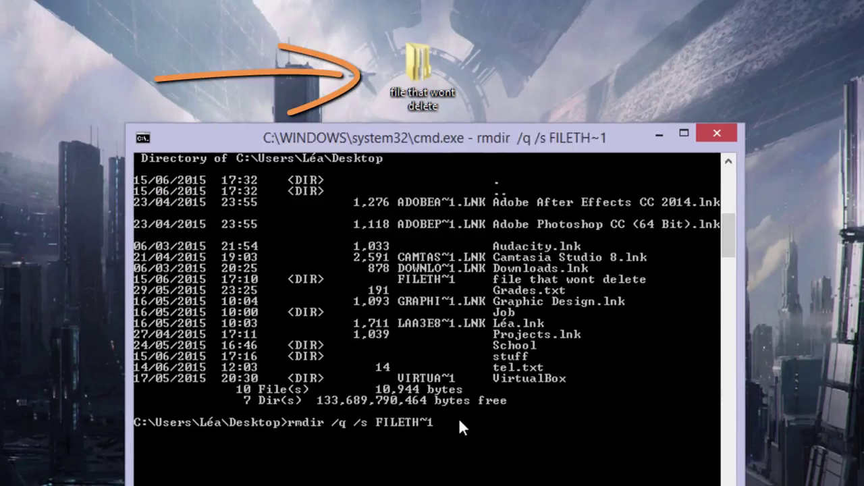
pyautogui.press('Return')
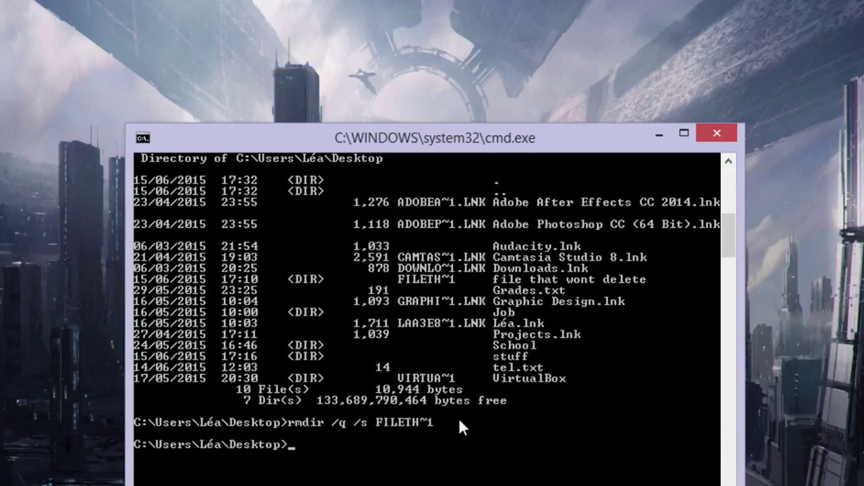